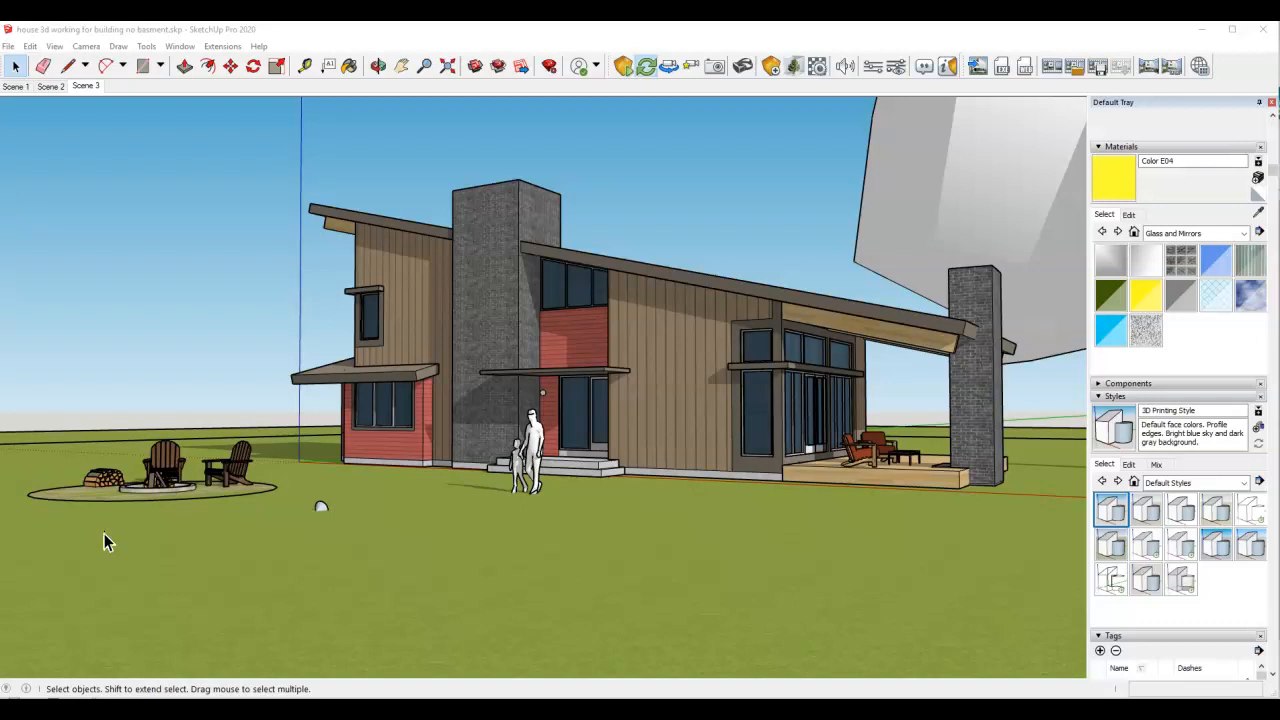
pyautogui.moveTo(278, 505)
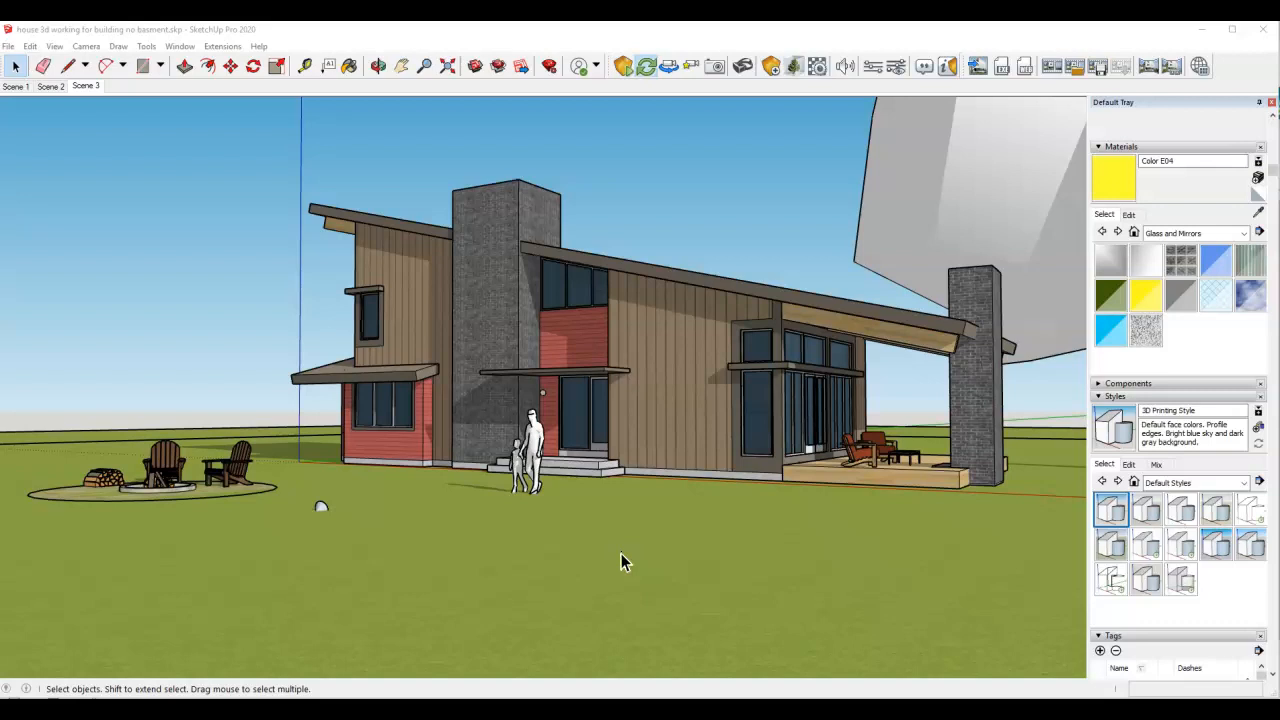
pyautogui.moveTo(545, 310)
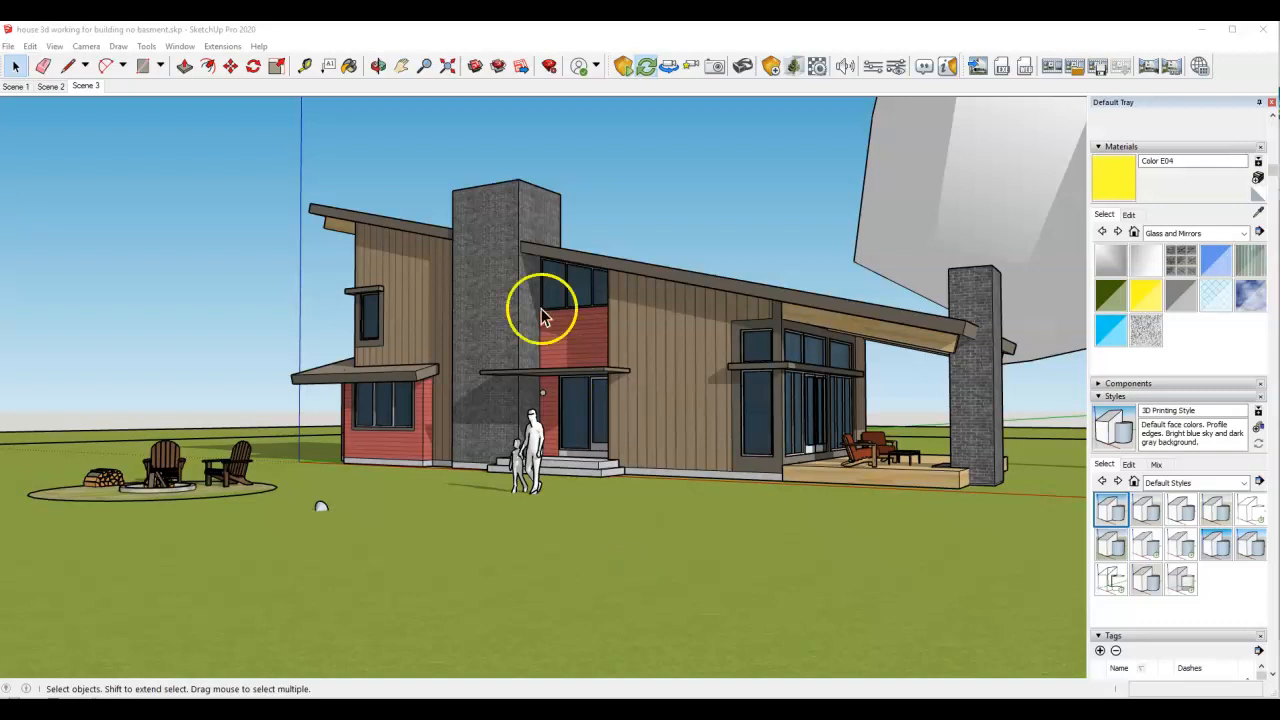
pyautogui.moveTo(540, 240)
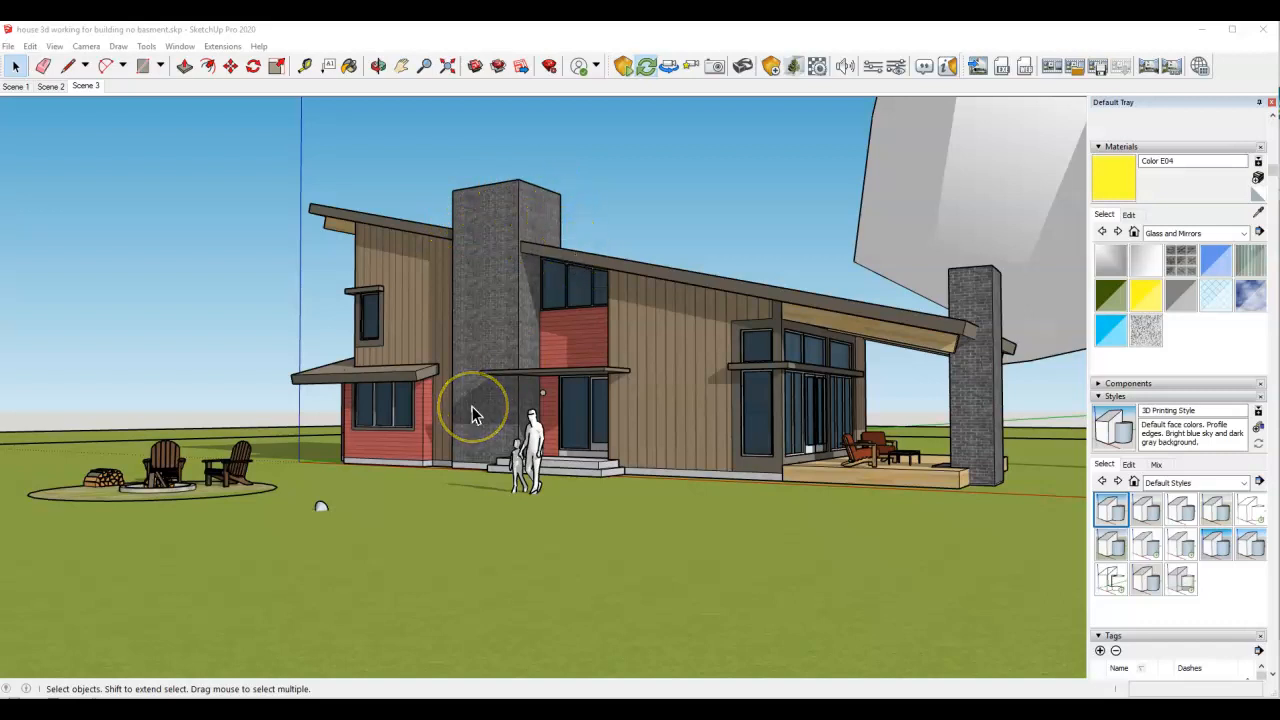
pyautogui.moveTo(450, 390)
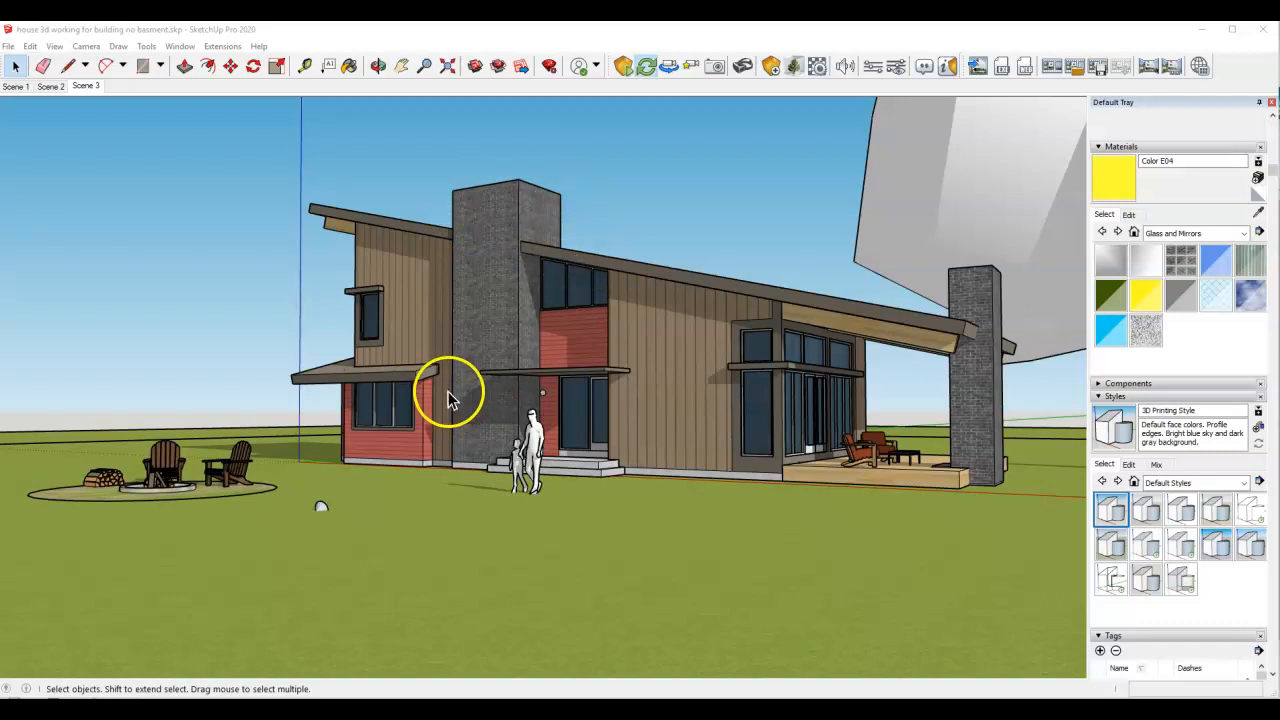
pyautogui.moveTo(447, 405)
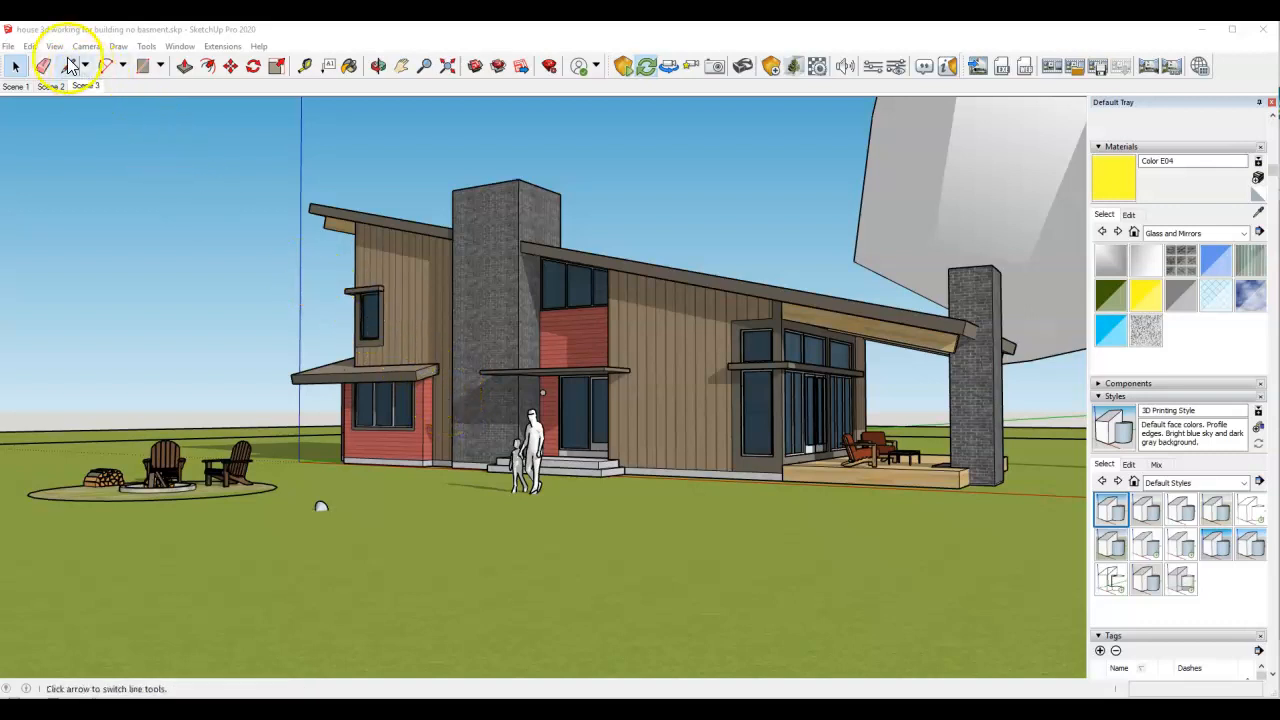
# Step: Turn off Edges in the View menu's Edge Style so only faces show
pyautogui.click(16, 65)
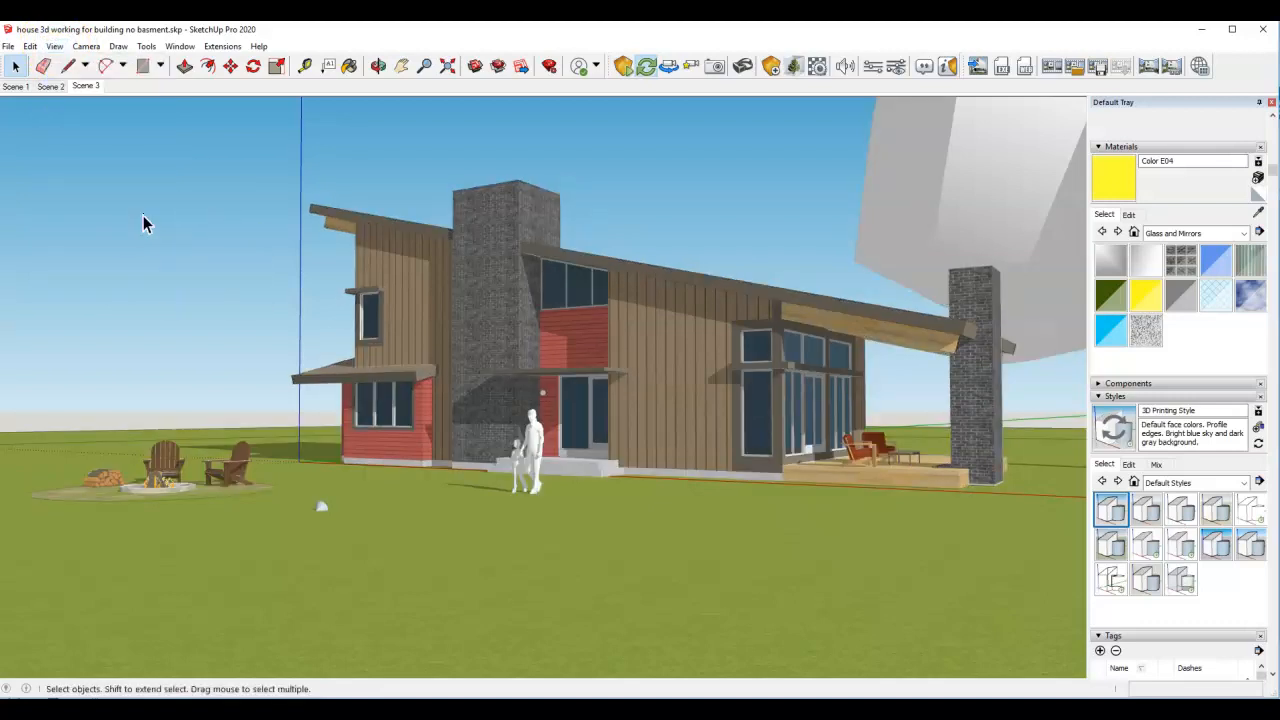
pyautogui.moveTo(333, 360)
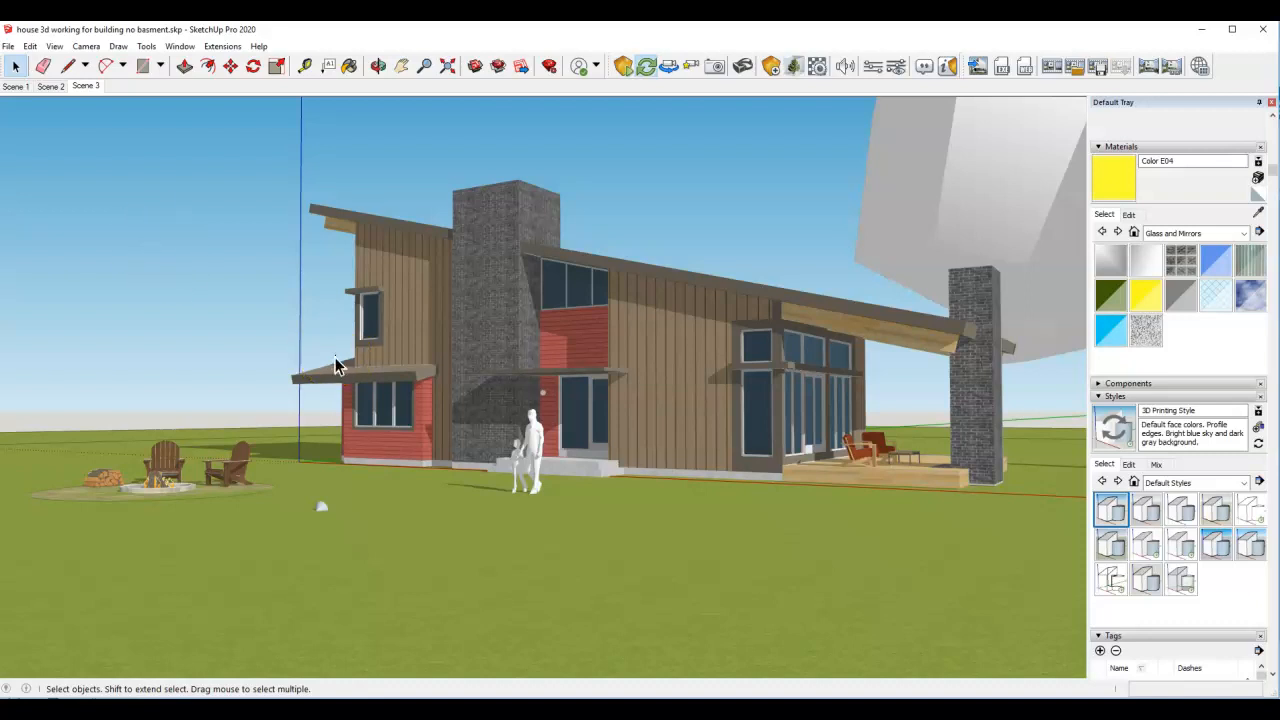
pyautogui.moveTo(348, 360)
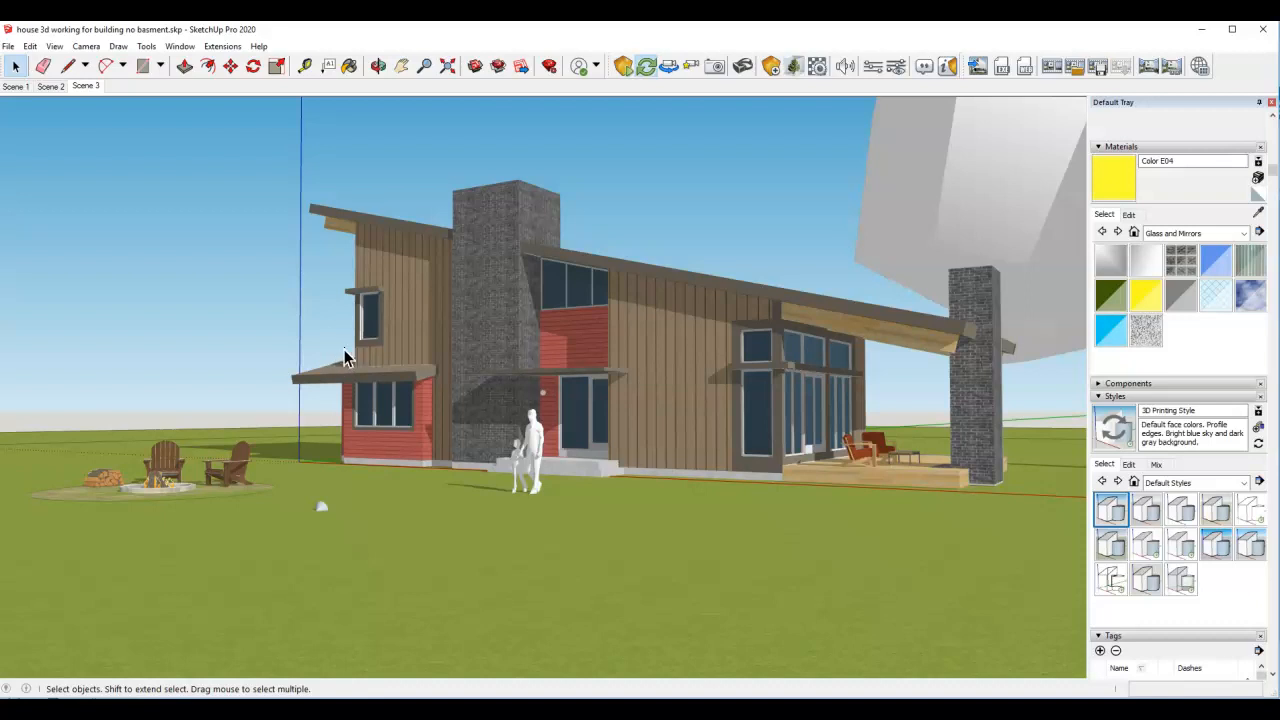
pyautogui.moveTo(258, 265)
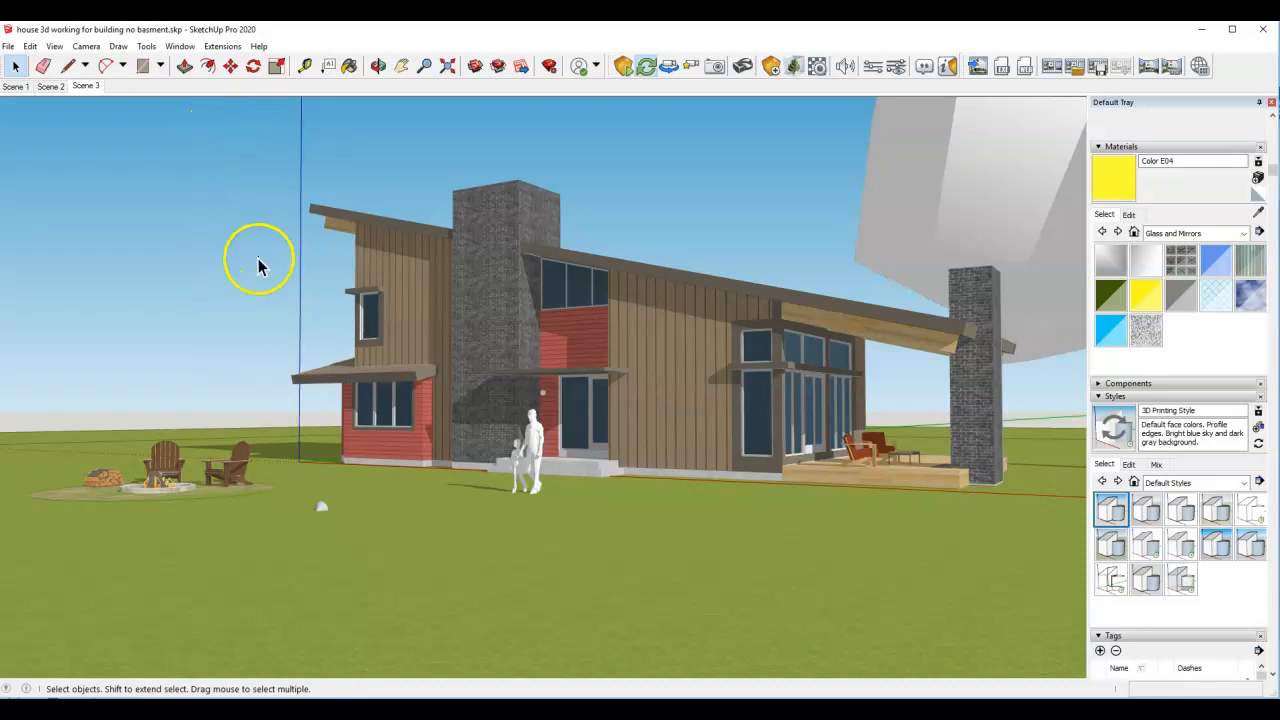
pyautogui.moveTo(192, 425)
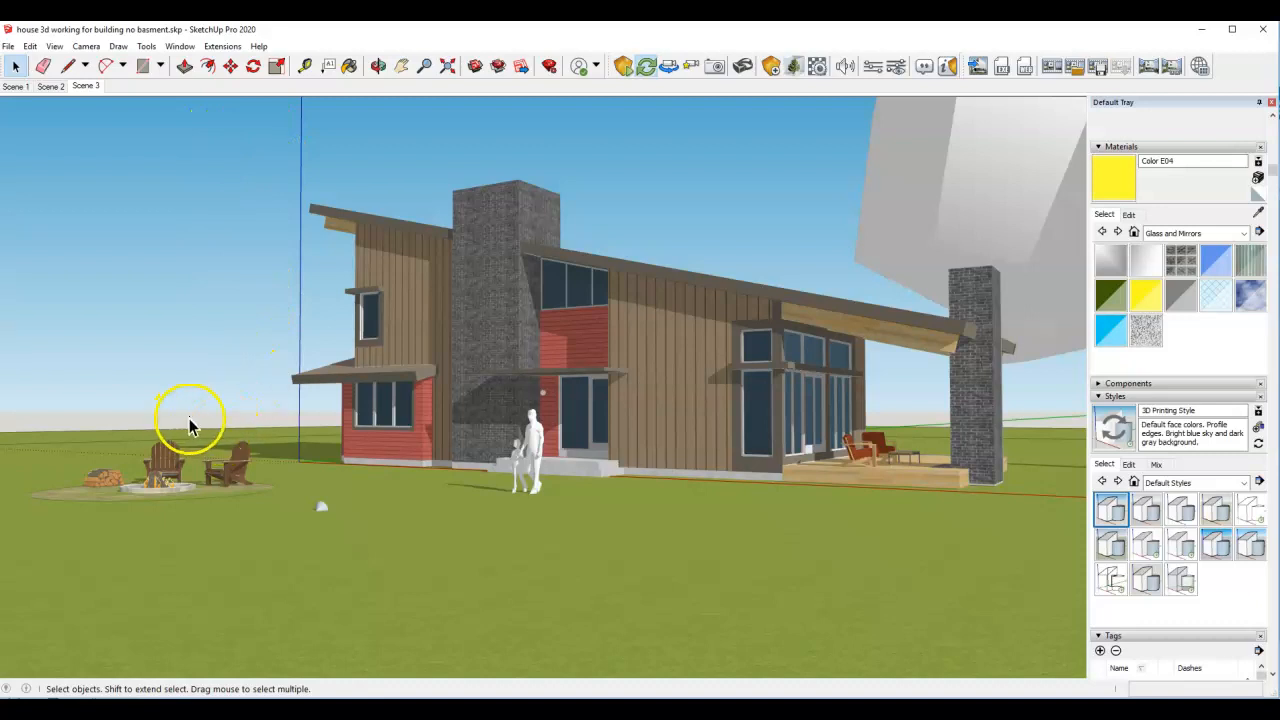
pyautogui.moveTo(230, 295)
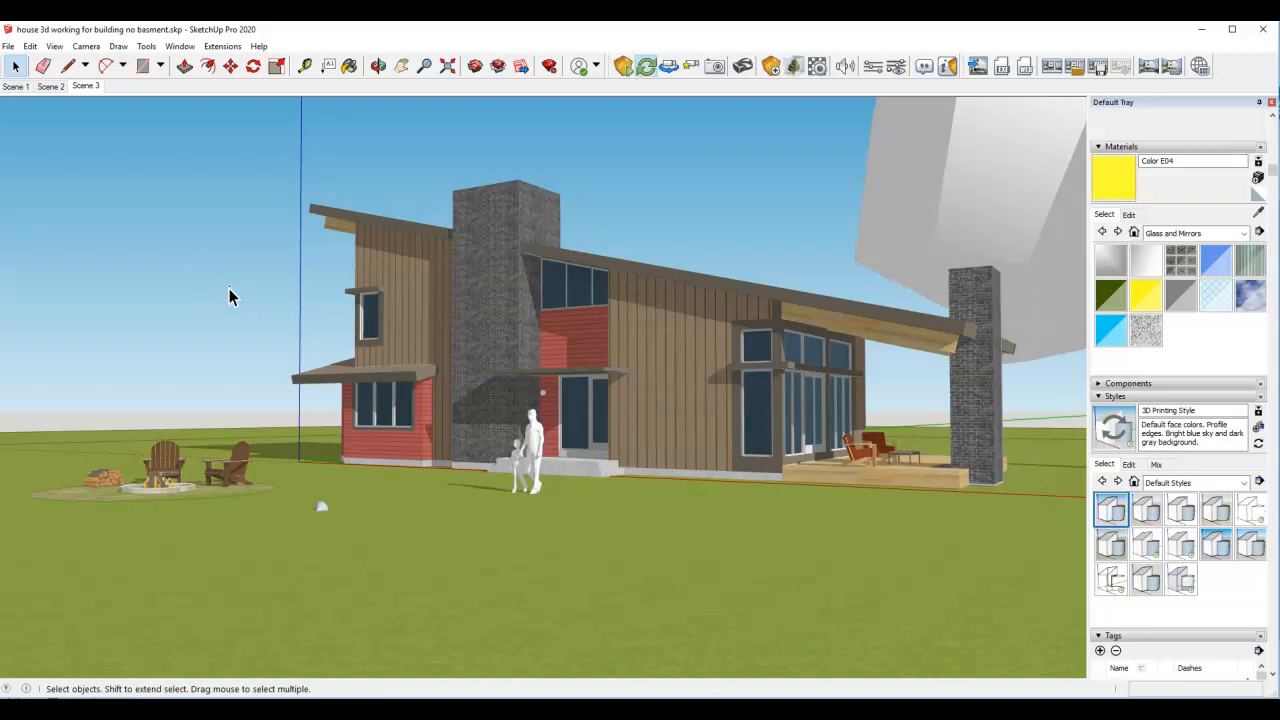
pyautogui.moveTo(447, 248)
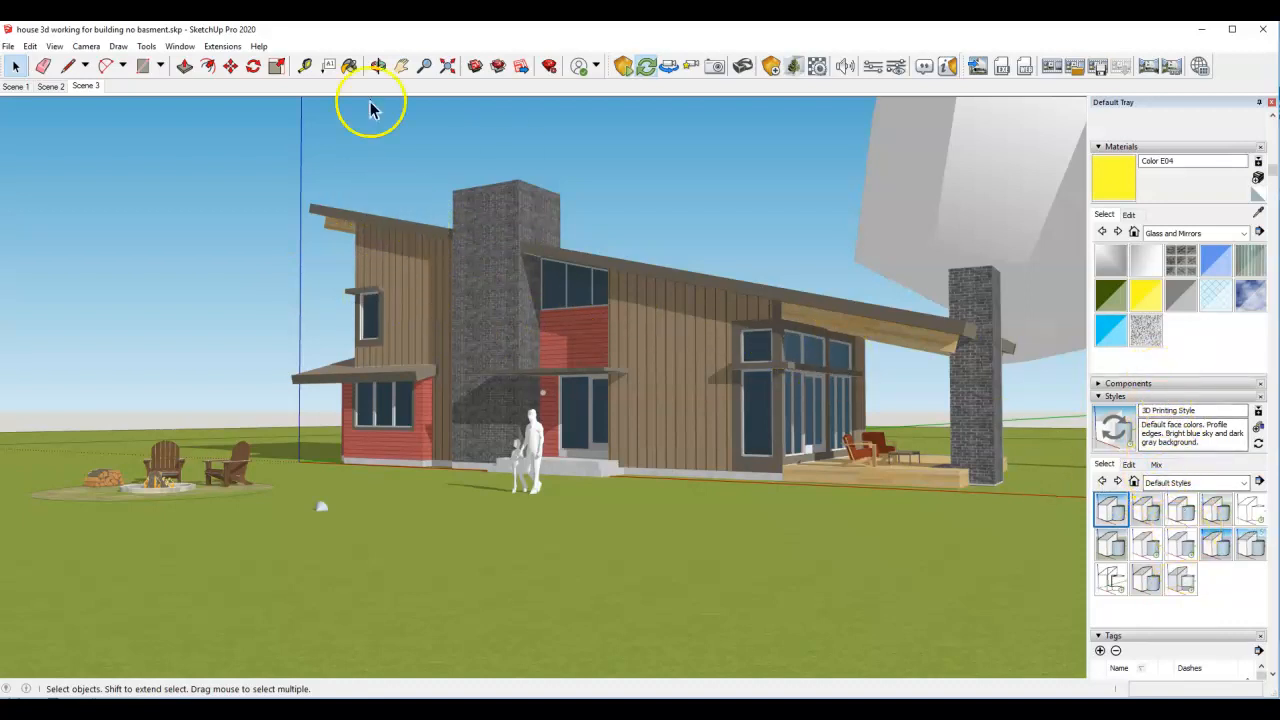
# Step: Set the style's background color to plain light gray in the Styles background settings
pyautogui.click(179, 46)
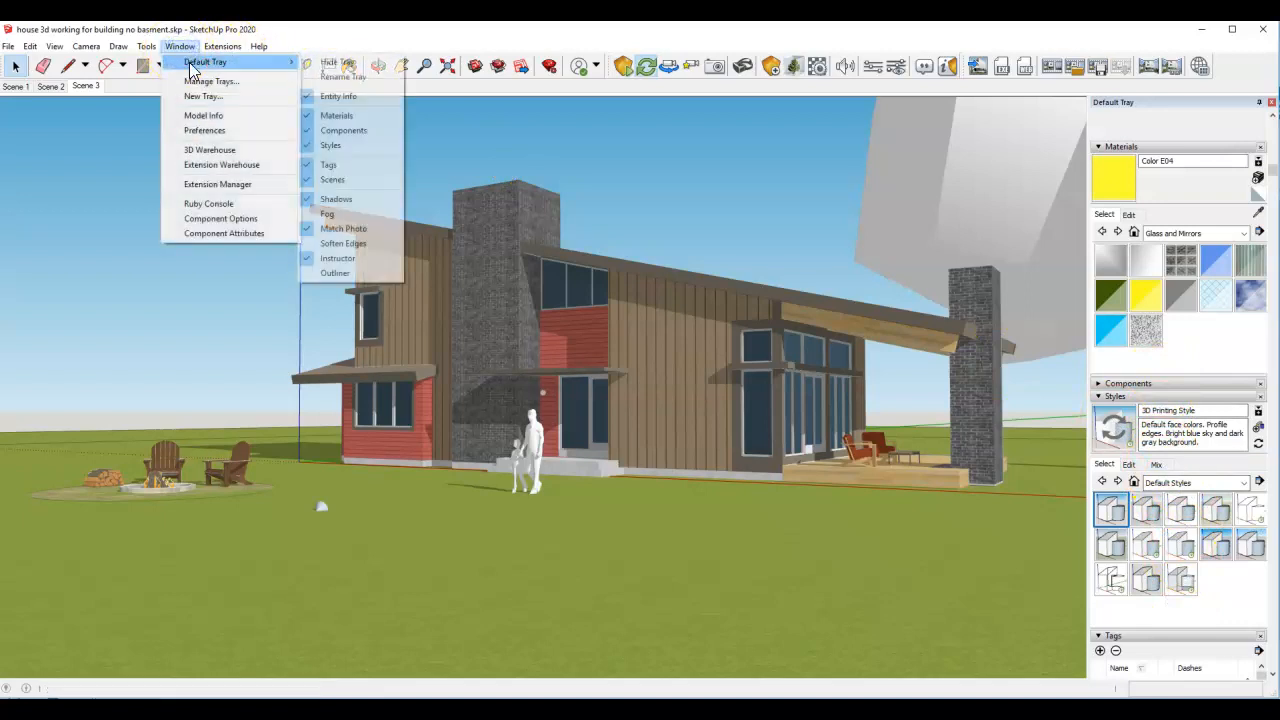
pyautogui.moveTo(390, 45)
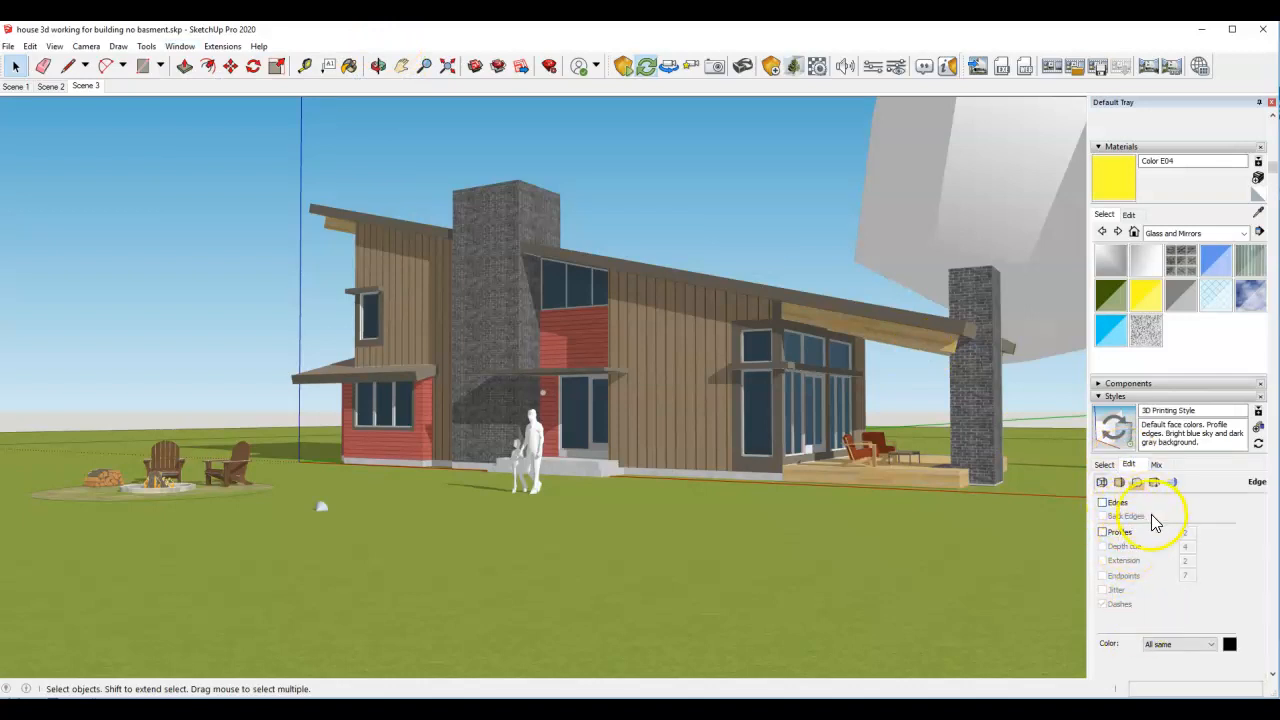
pyautogui.click(1119, 482)
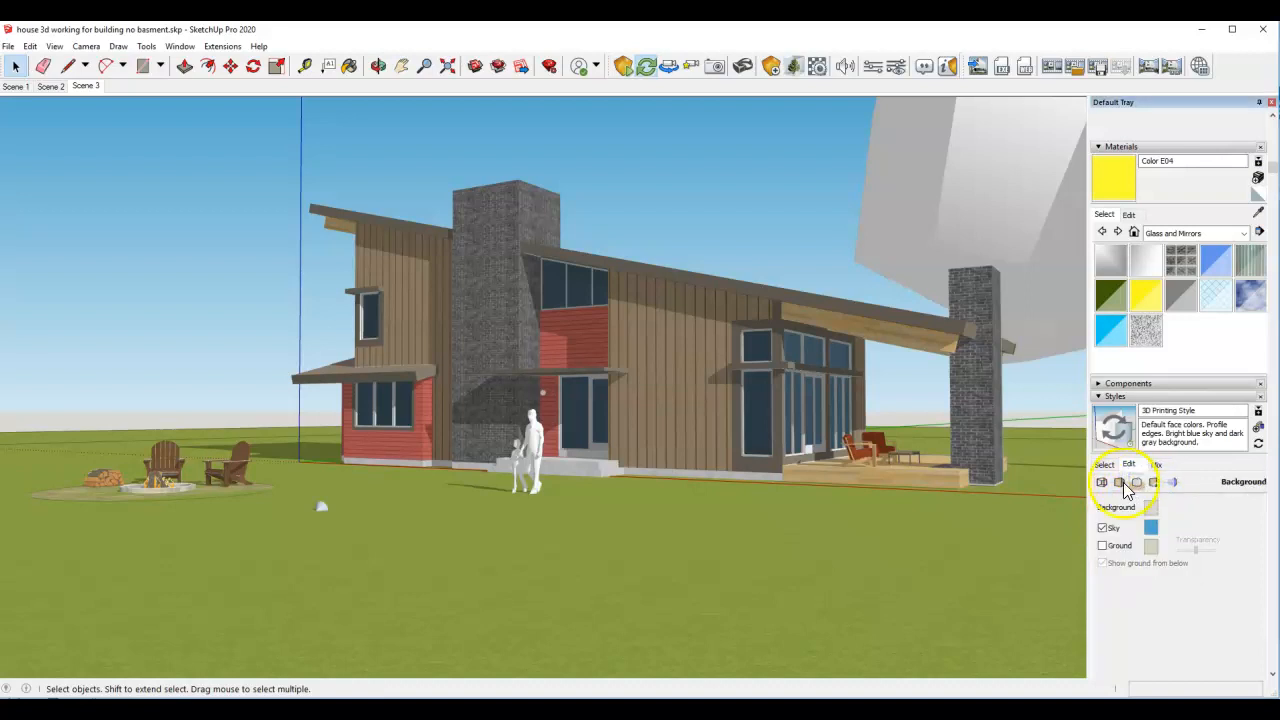
pyautogui.moveTo(1130, 515)
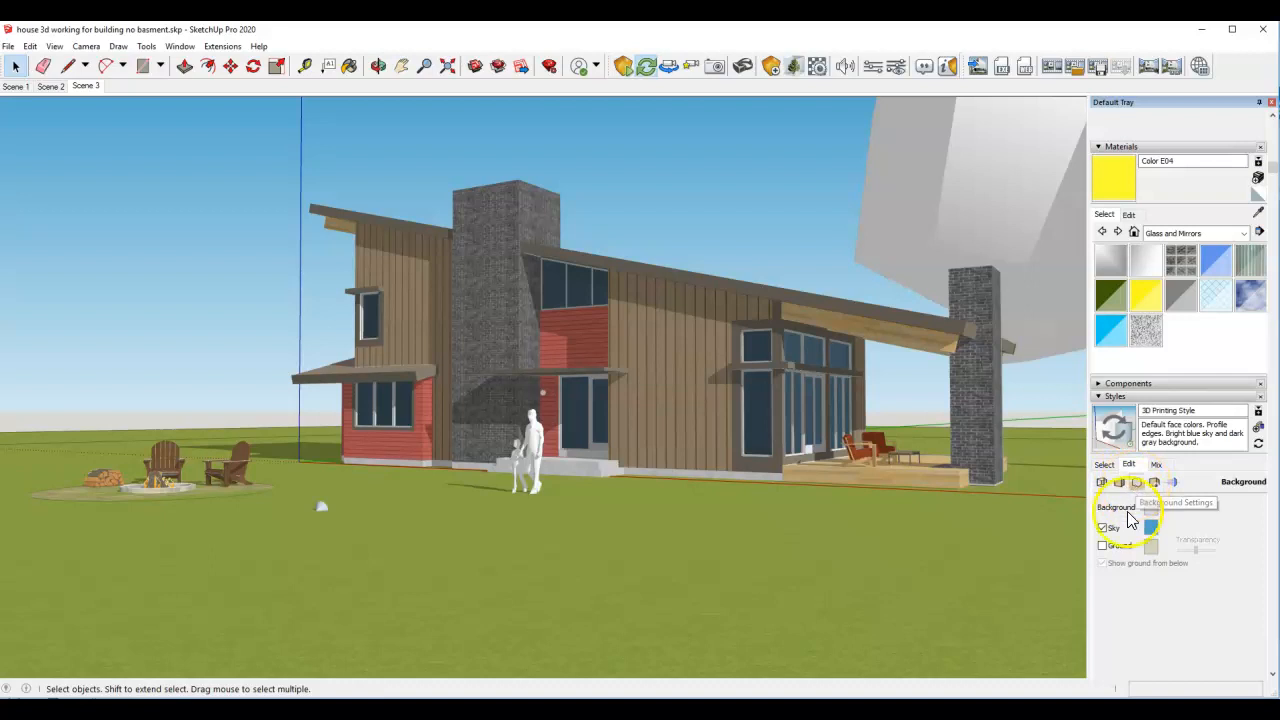
pyautogui.click(1102, 527)
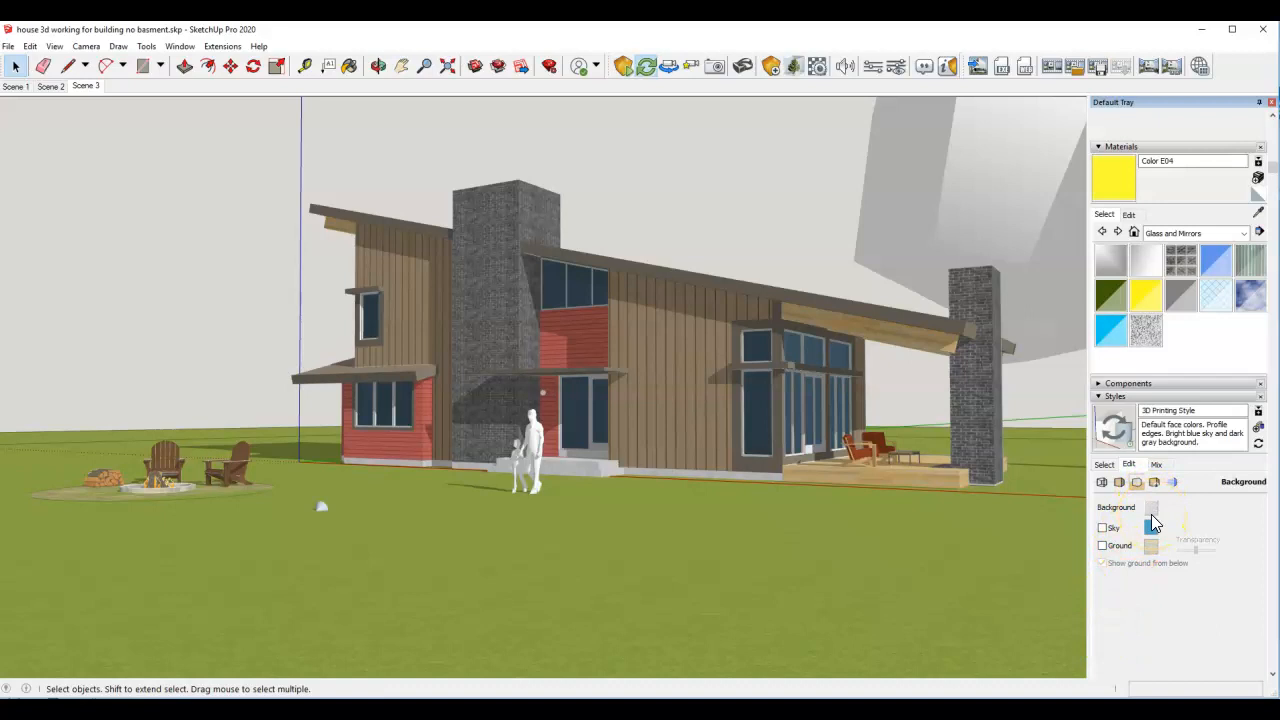
pyautogui.click(1151, 507)
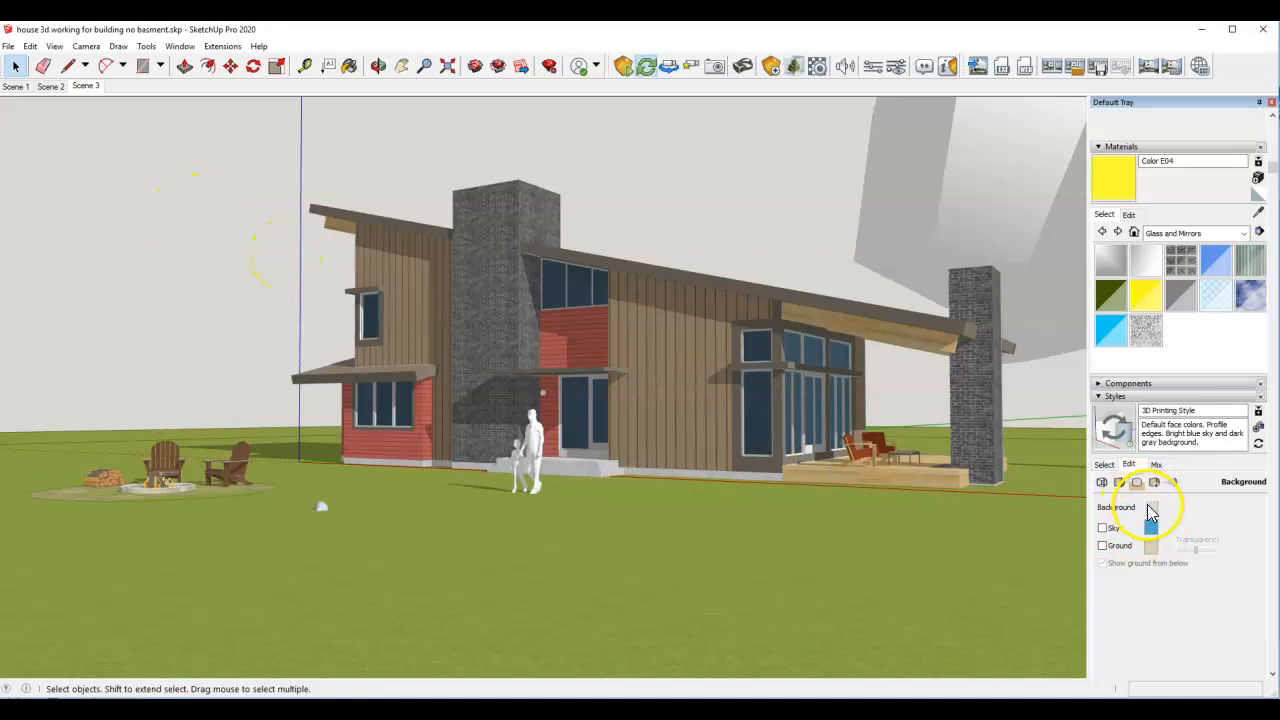
pyautogui.click(1150, 508)
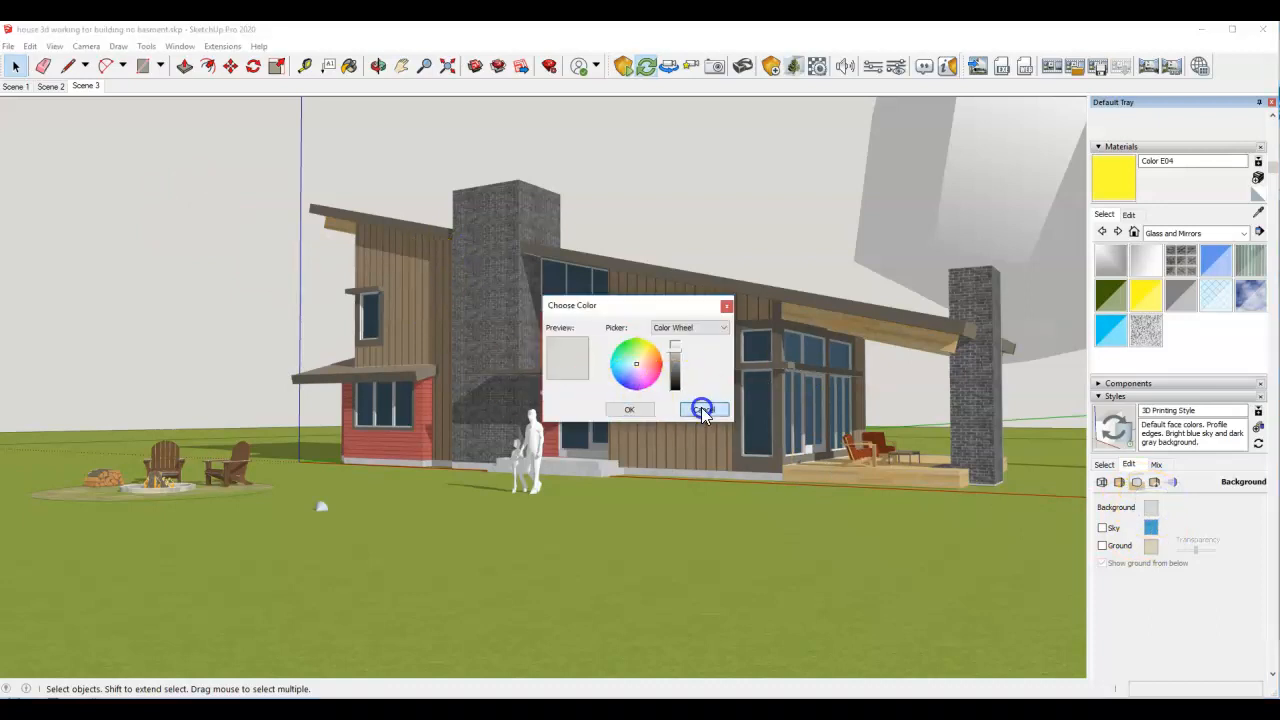
pyautogui.click(704, 409)
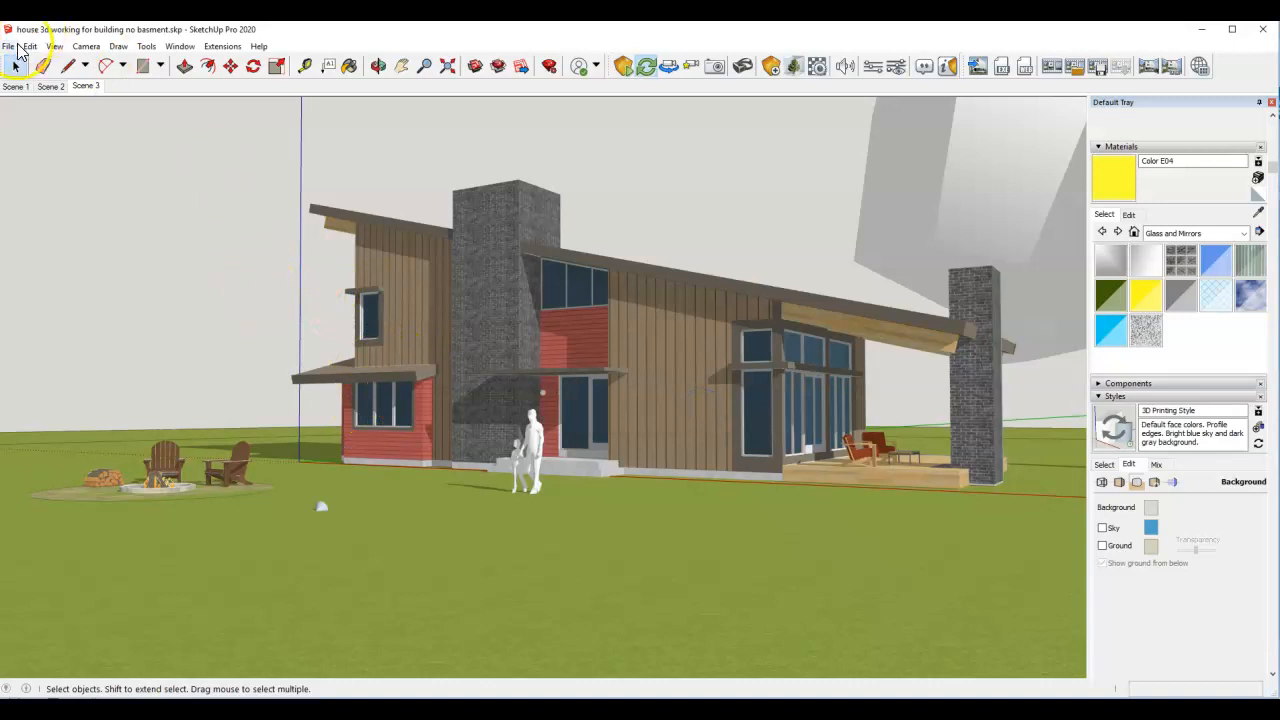
# Step: Start a 2D Graphic JPEG export and uncheck Use view size in its options
pyautogui.click(8, 46)
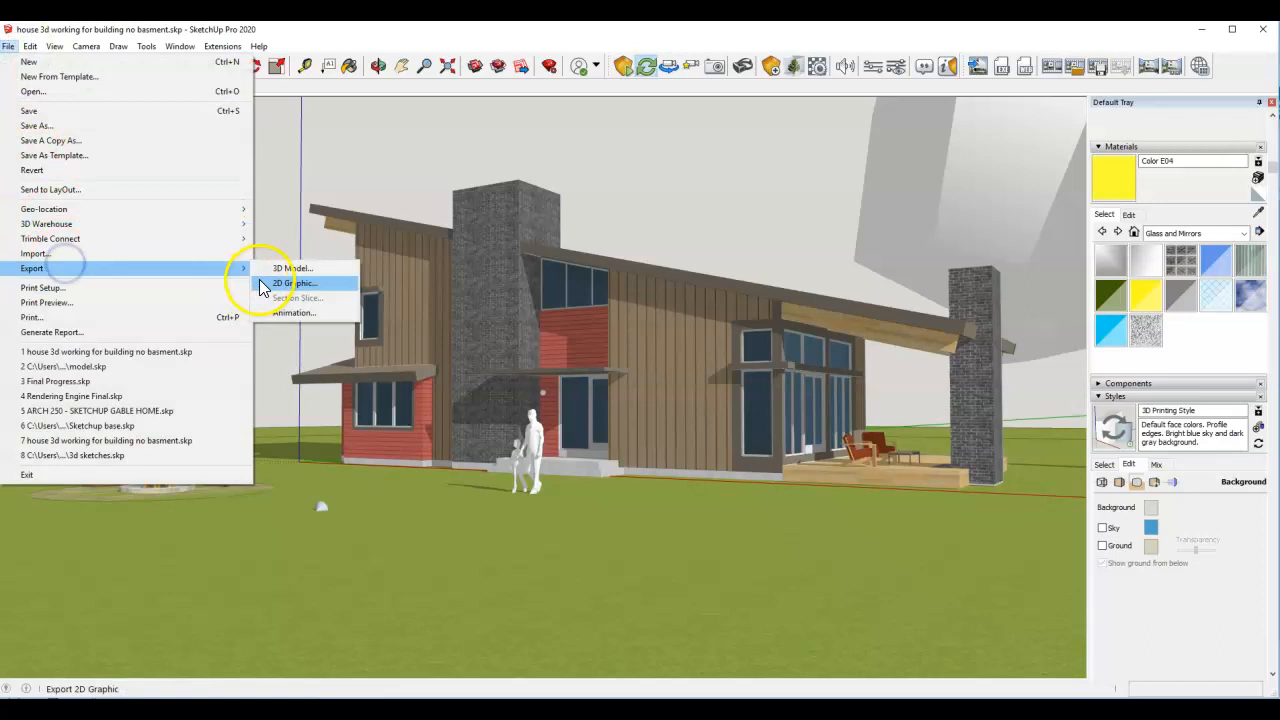
pyautogui.click(292, 283)
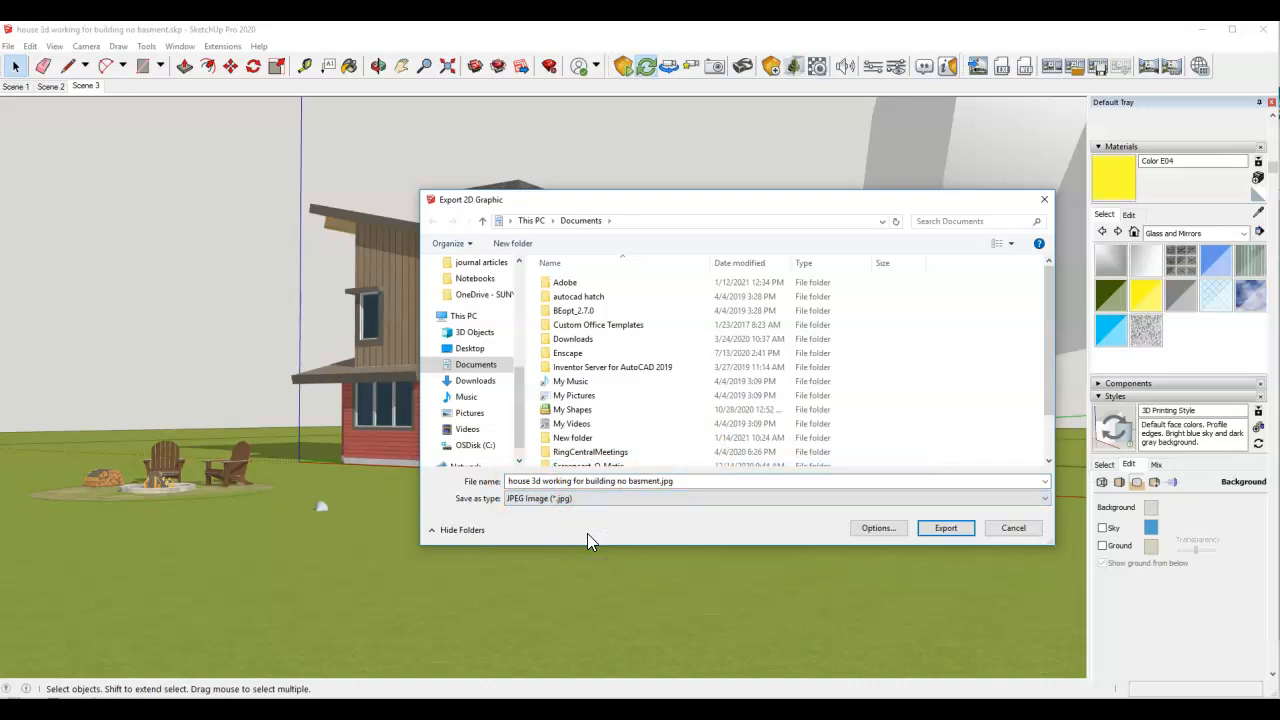
pyautogui.moveTo(878, 528)
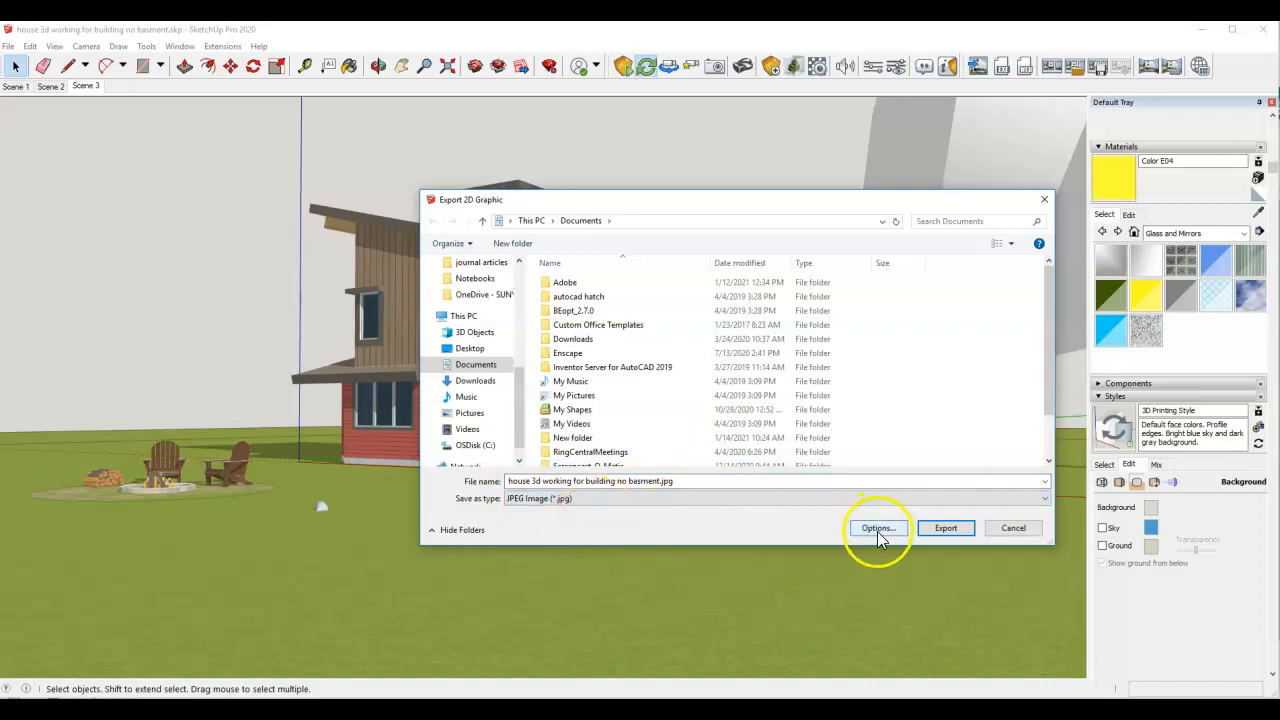
pyautogui.click(877, 528)
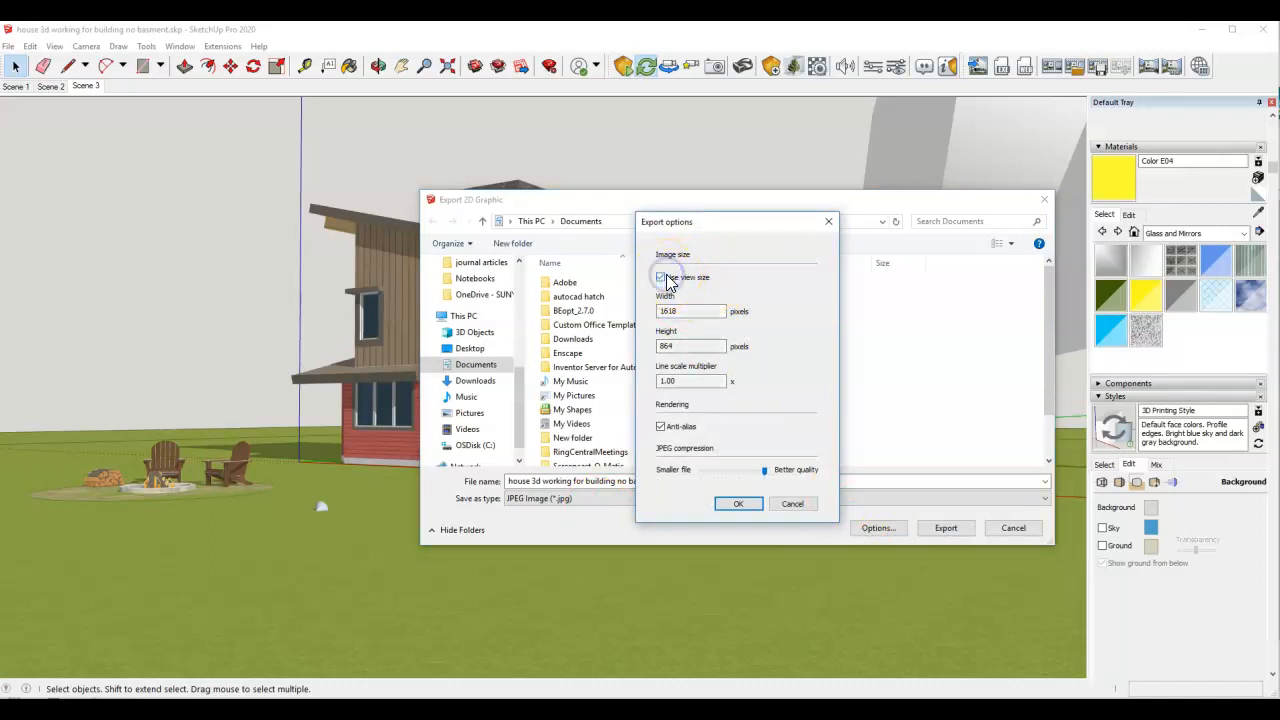
pyautogui.click(660, 277)
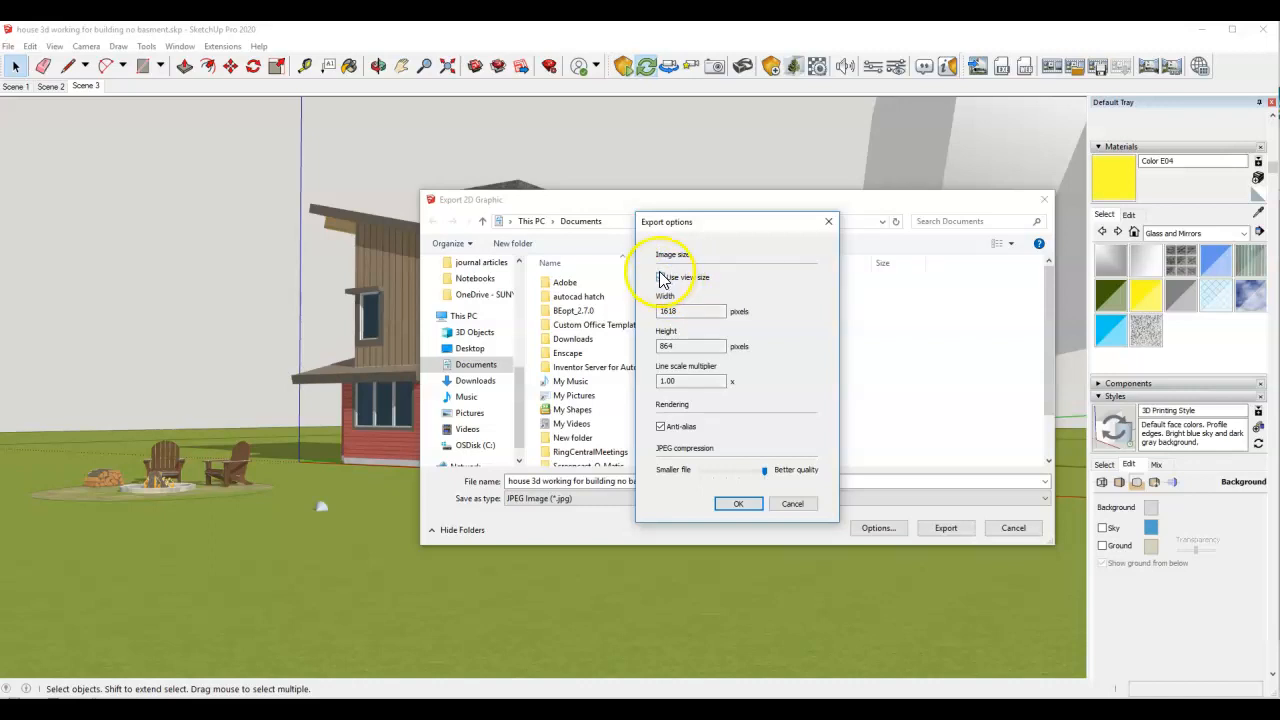
pyautogui.moveTo(710, 347)
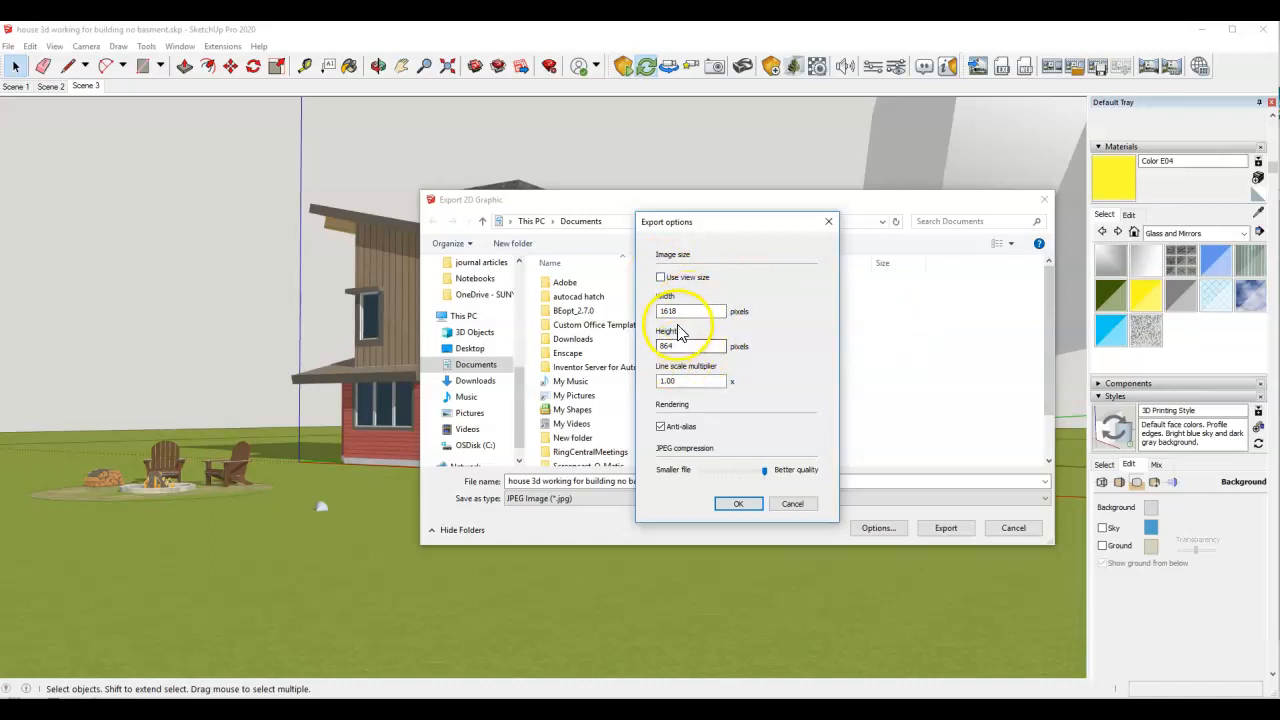
# Step: Set the export width to 9999 pixels (height 5339) and confirm the options
pyautogui.tripleClick(690, 311)
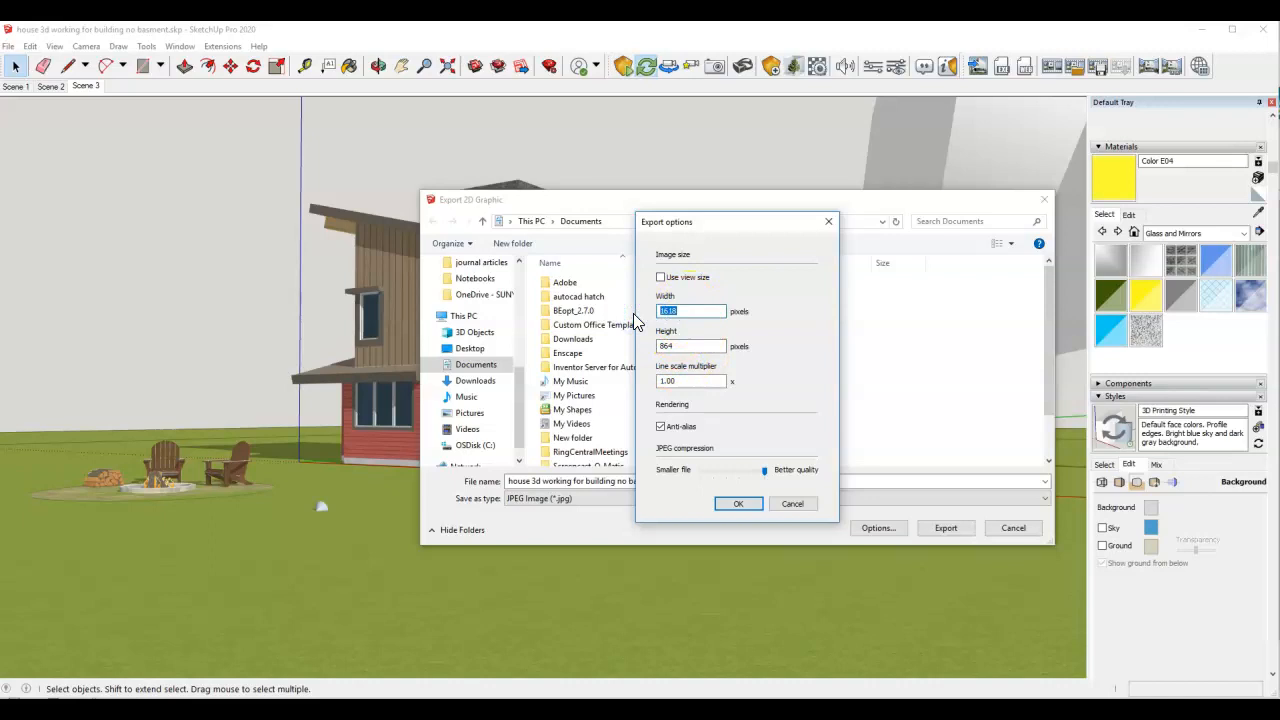
pyautogui.write('9999')
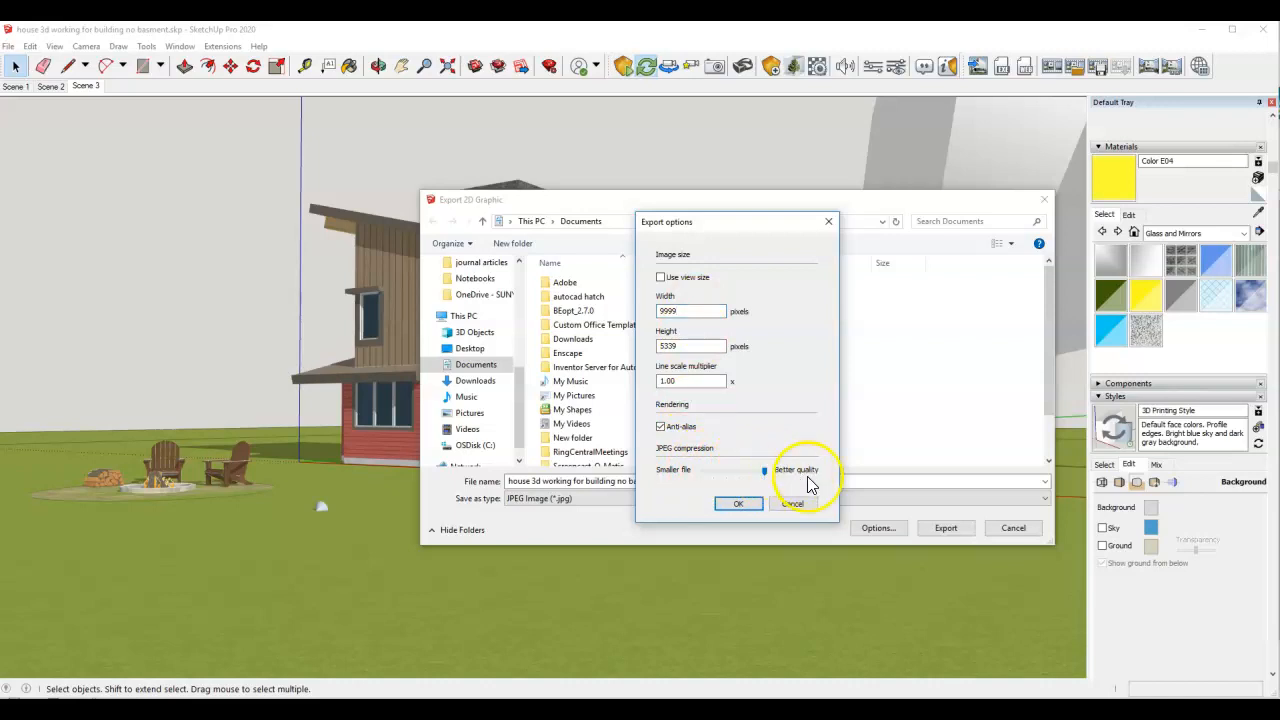
pyautogui.click(737, 503)
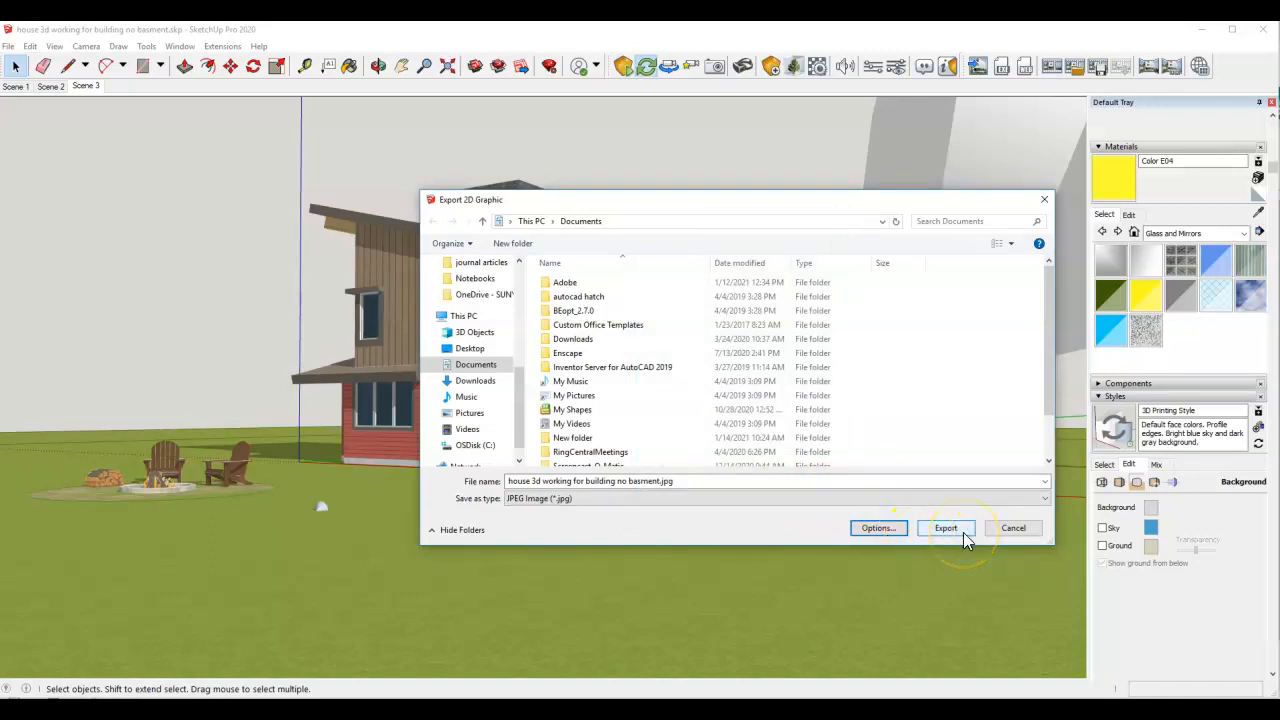
pyautogui.moveTo(687, 573)
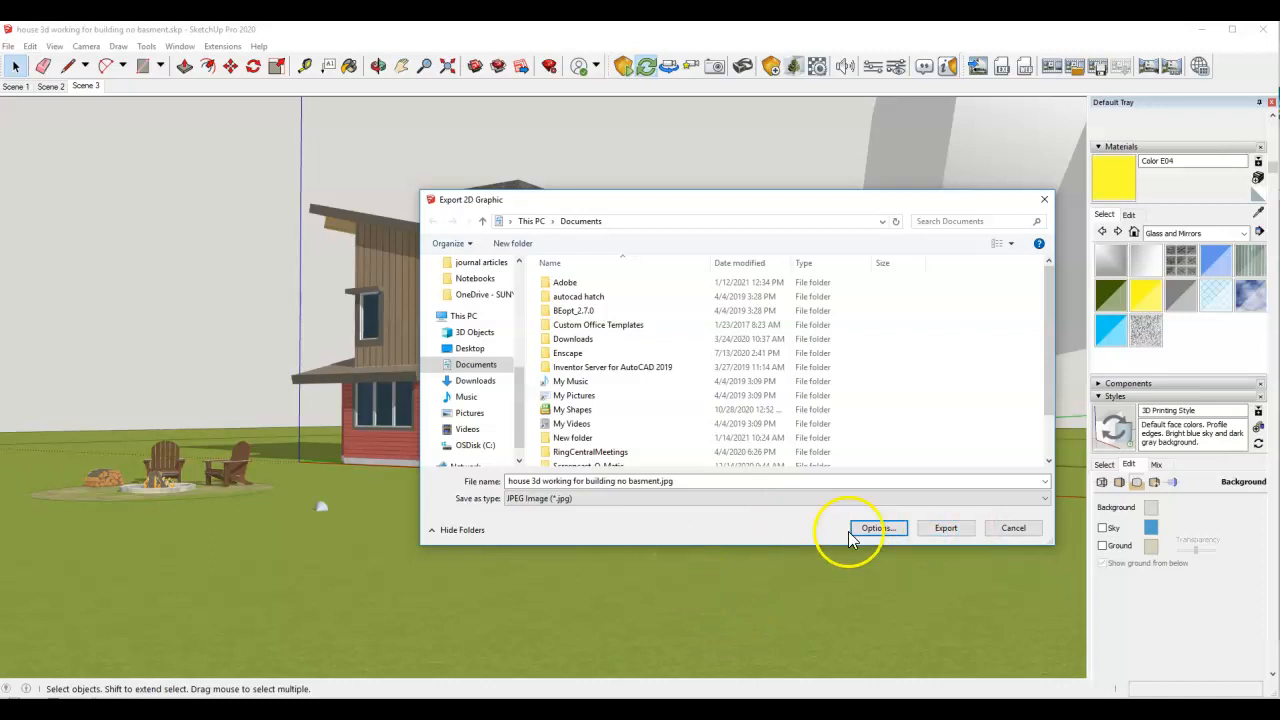
pyautogui.moveTo(668, 590)
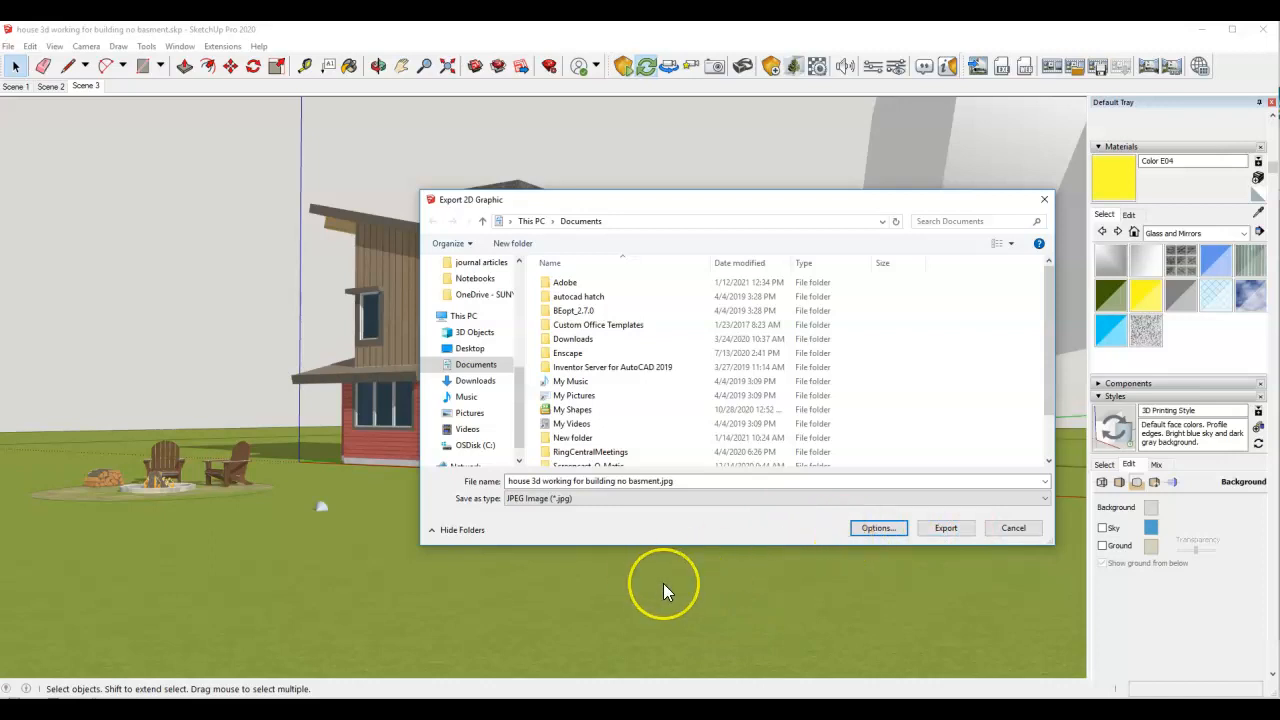
pyautogui.moveTo(667, 590)
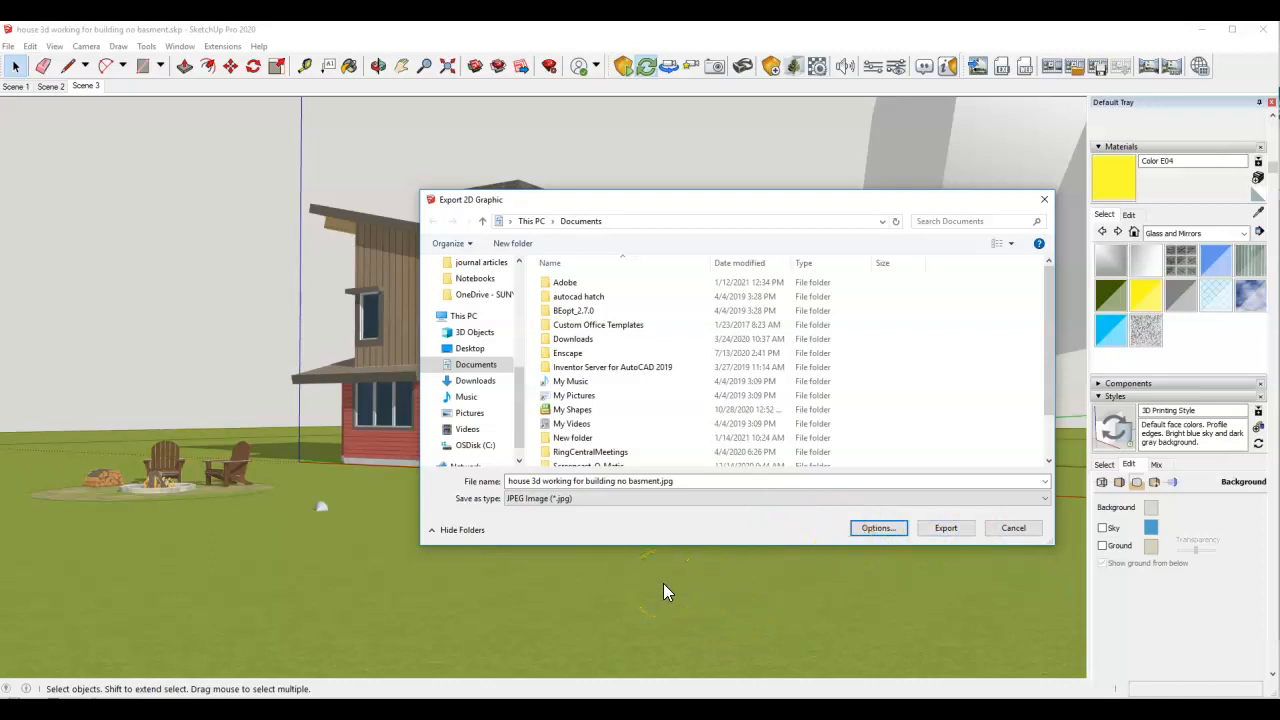